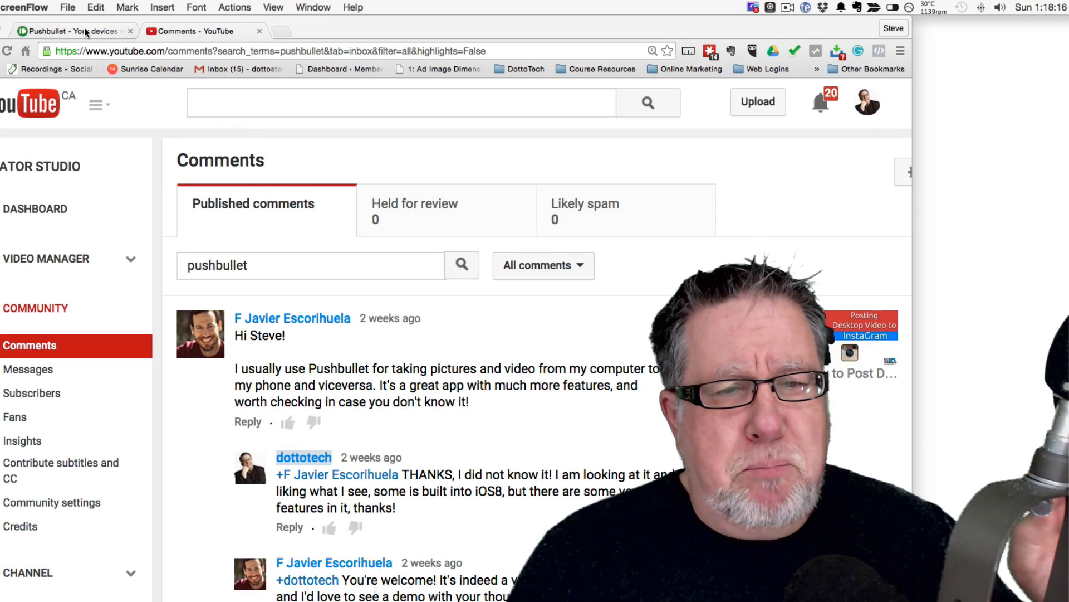
- Switch from the YouTube Studio comments to the Pushbullet apps download page
{"action": "left_click", "coordinate": [72, 31]}
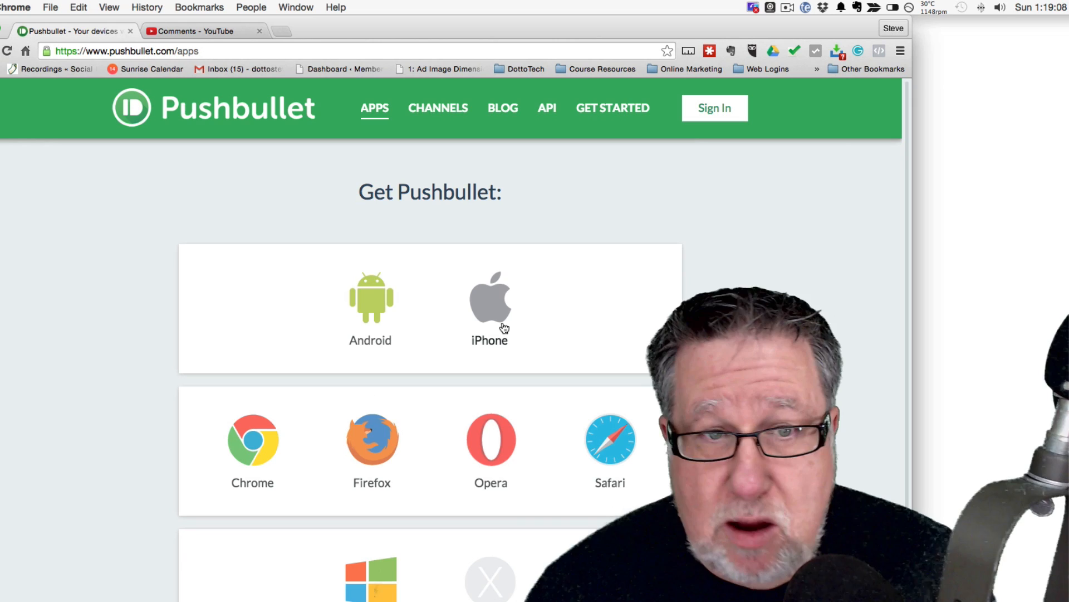
{"action": "mouse_move", "coordinate": [404, 367]}
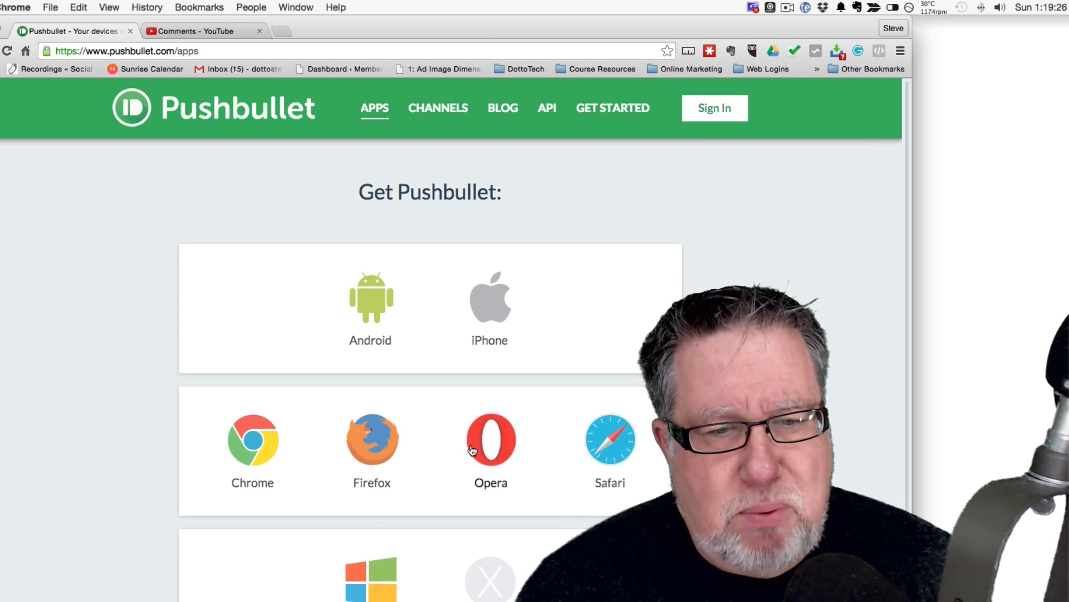
{"action": "mouse_move", "coordinate": [610, 454]}
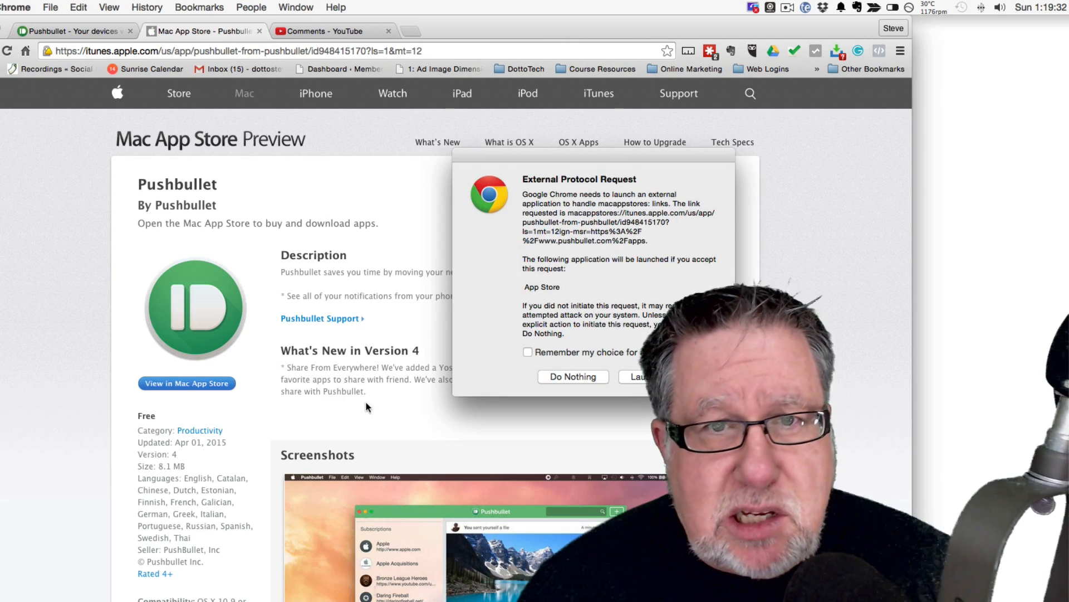
- Launch the App Store from Chrome and show the Pushbullet Mac app listing
{"action": "left_click", "coordinate": [572, 376]}
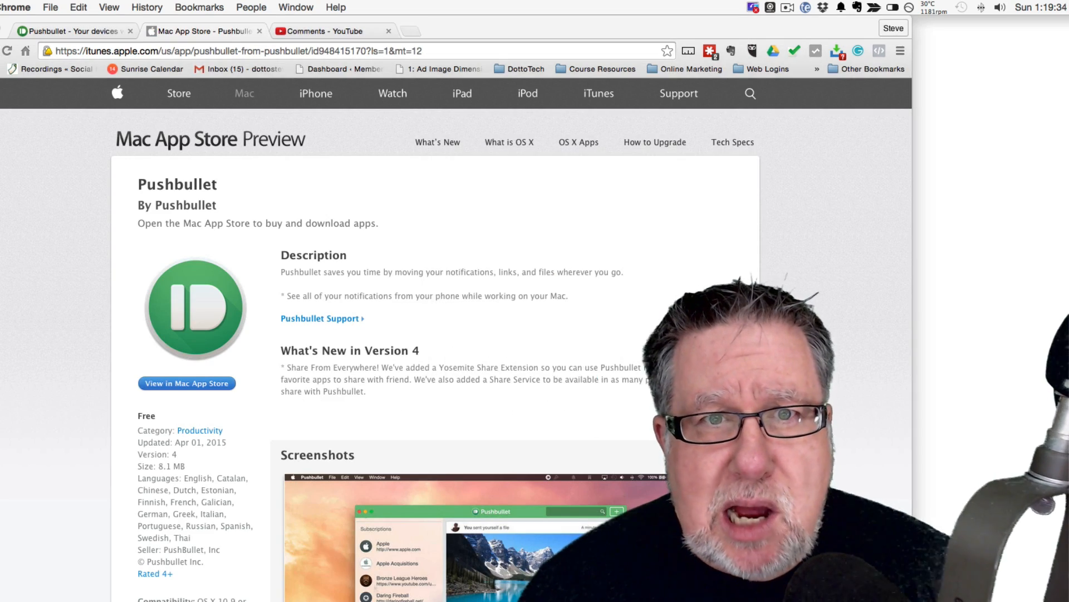
{"action": "left_click", "coordinate": [186, 383]}
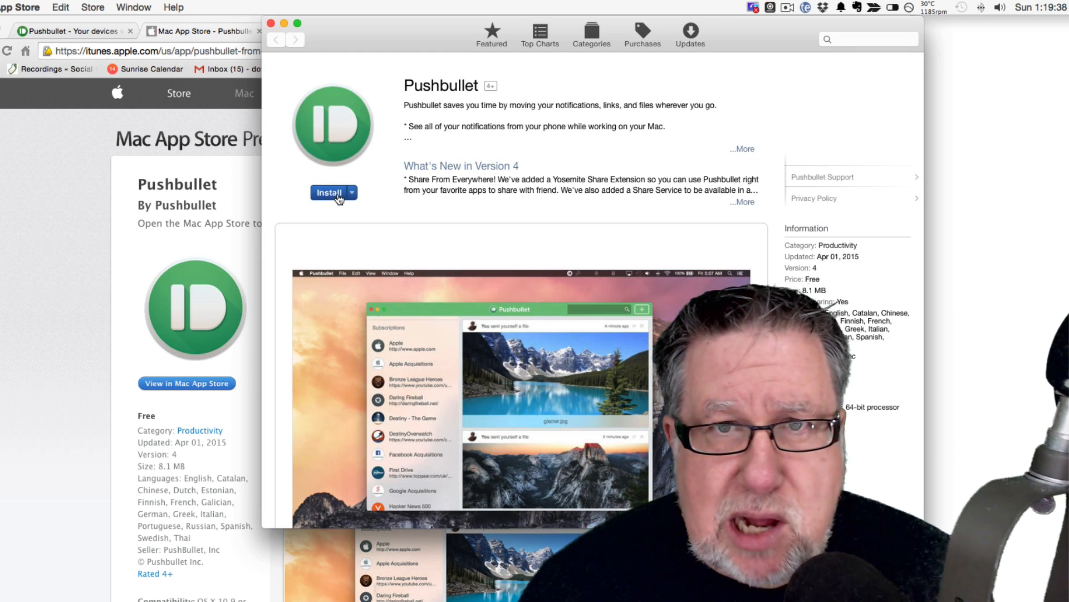
- Install Pushbullet for Mac and launch it to its login screen
{"action": "left_click", "coordinate": [328, 192]}
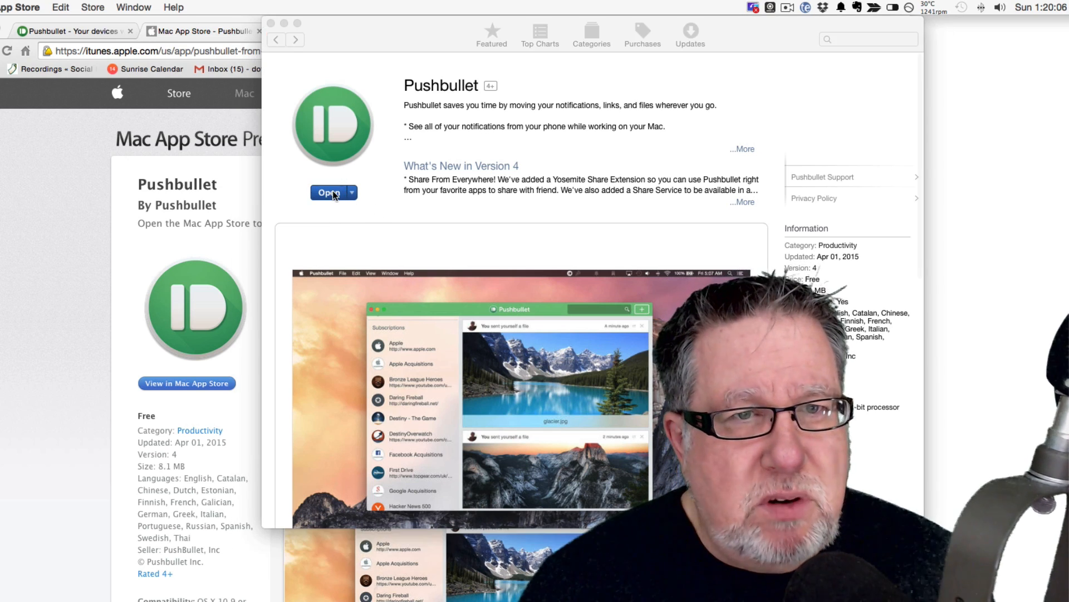
{"action": "left_click", "coordinate": [330, 191]}
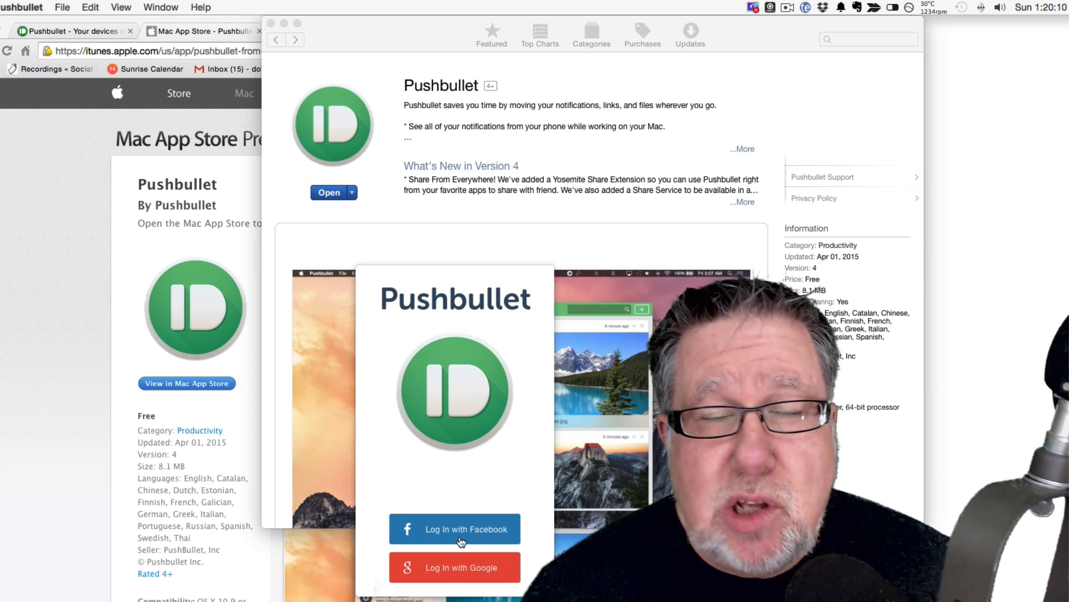
{"action": "left_click", "coordinate": [455, 528]}
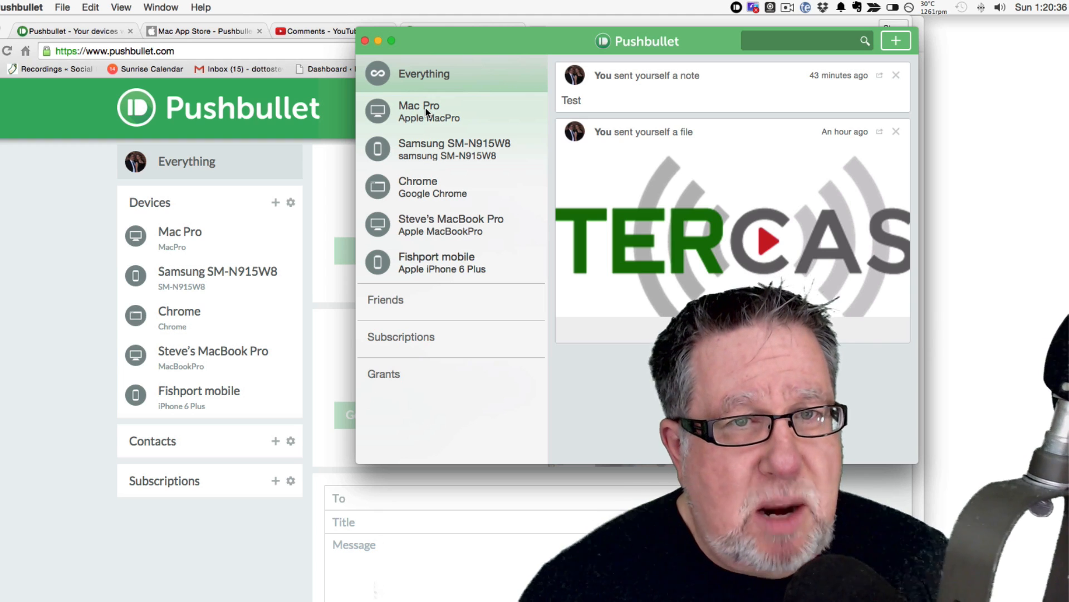
{"action": "mouse_move", "coordinate": [444, 136]}
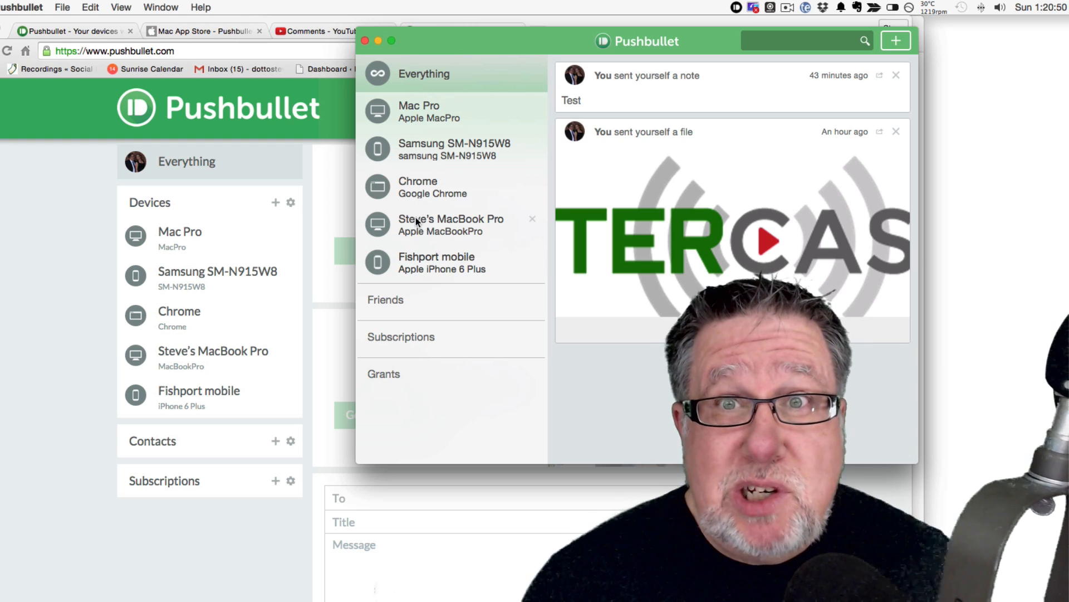
{"action": "mouse_move", "coordinate": [449, 202]}
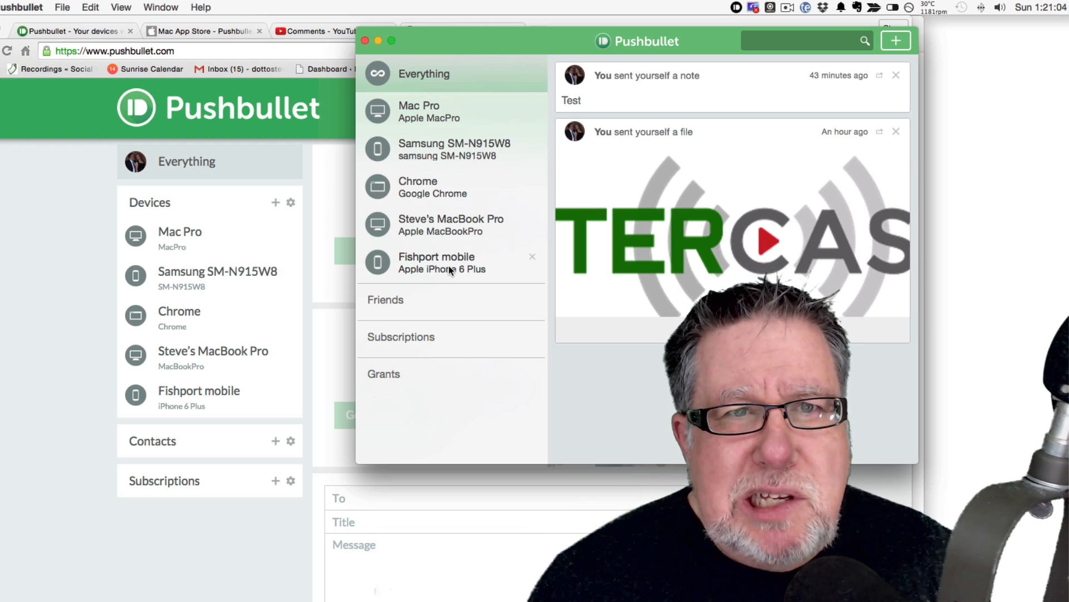
{"action": "mouse_move", "coordinate": [660, 103]}
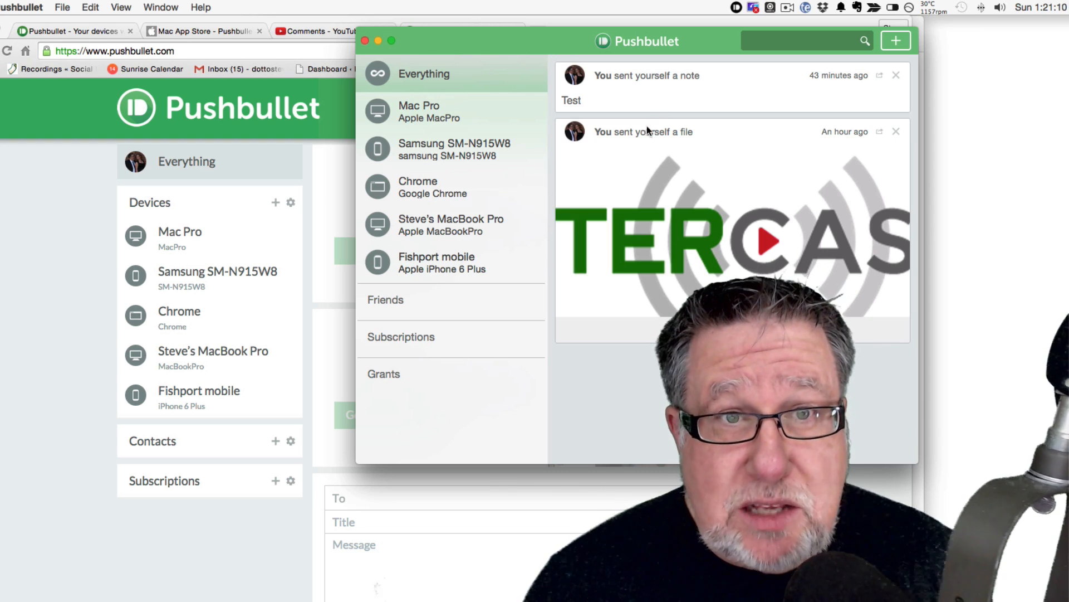
{"action": "mouse_move", "coordinate": [574, 194]}
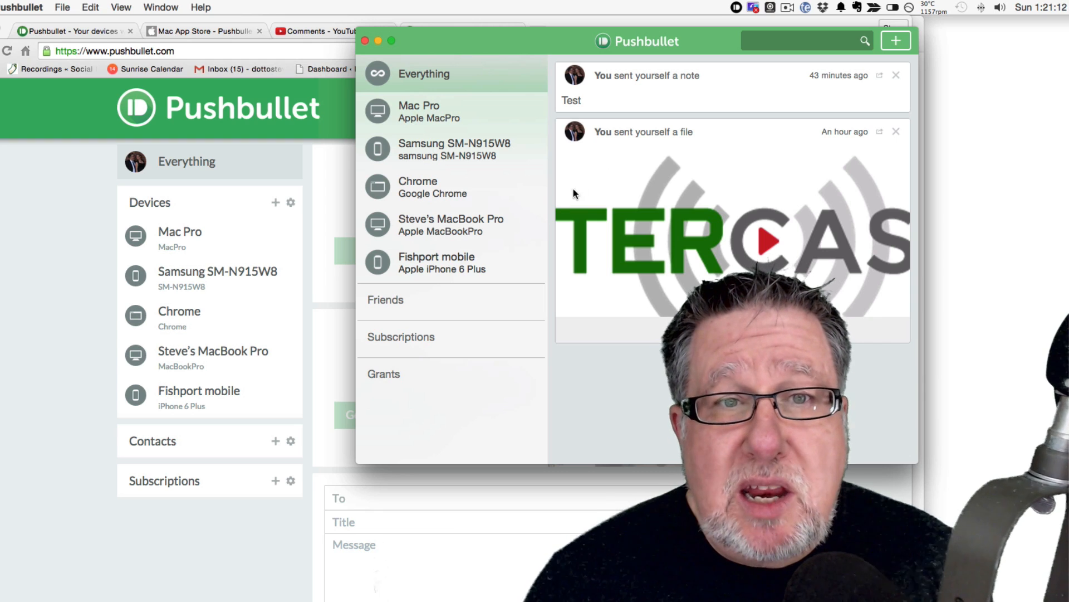
{"action": "mouse_move", "coordinate": [525, 216]}
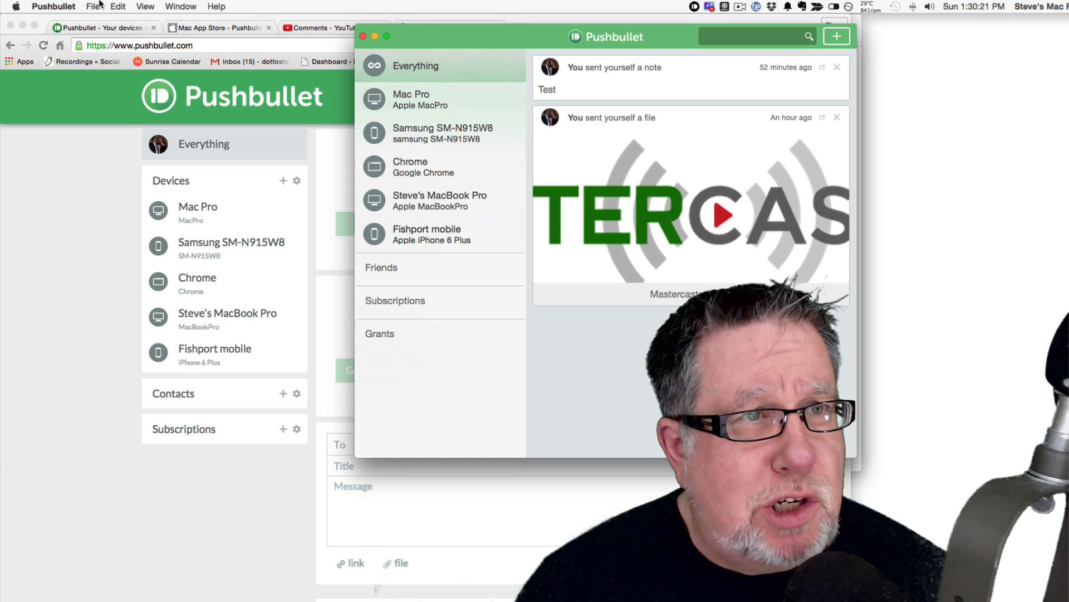
- Browse the Edit, File and Pushbullet menus, then bring up Preferences
{"action": "left_click", "coordinate": [118, 6]}
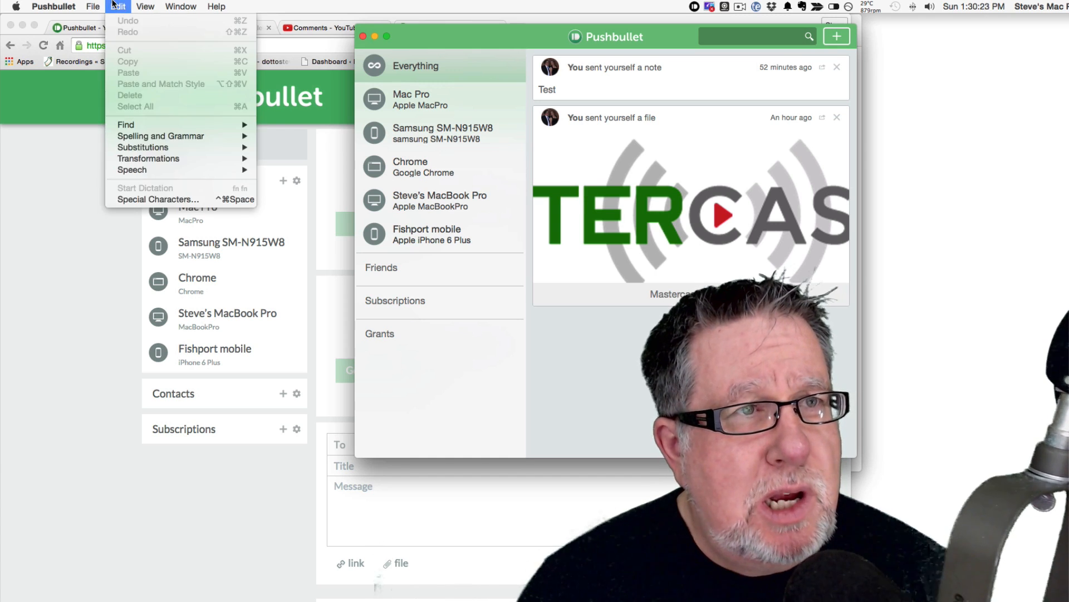
{"action": "left_click", "coordinate": [93, 6]}
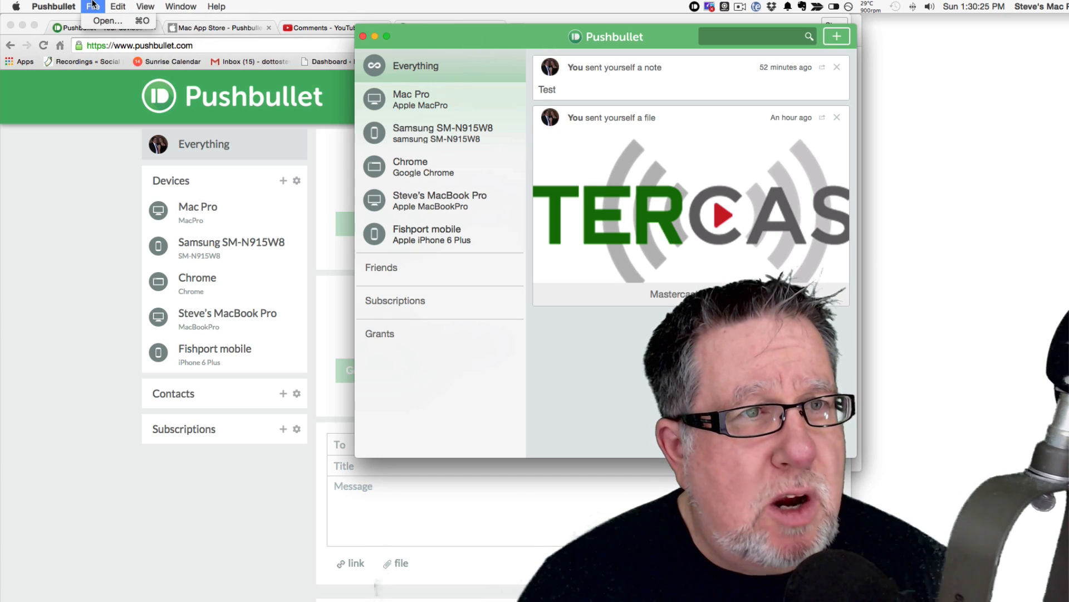
{"action": "left_click", "coordinate": [54, 6]}
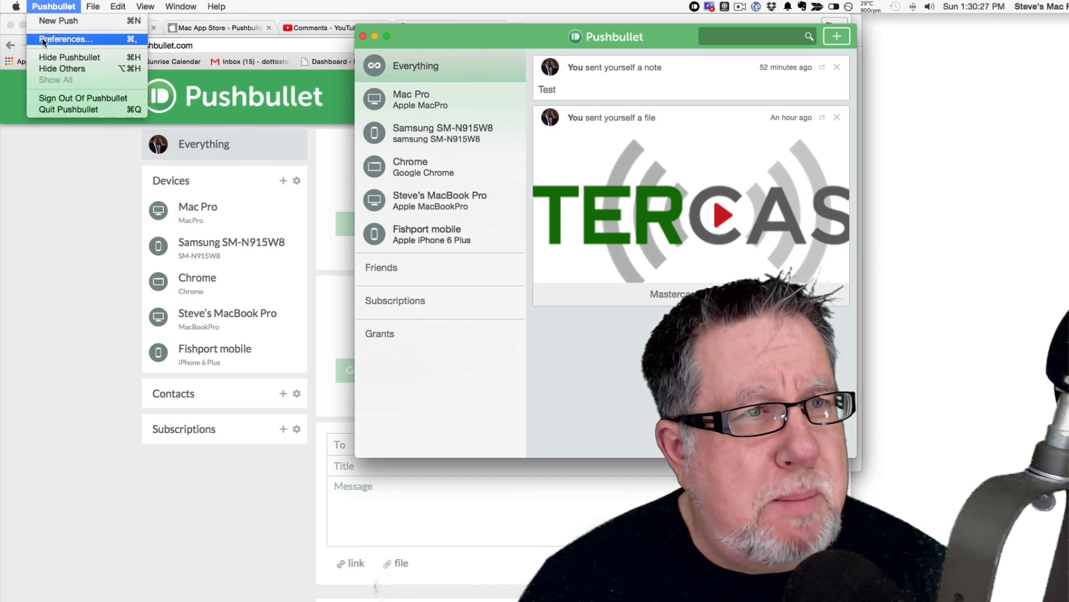
{"action": "left_click", "coordinate": [65, 39]}
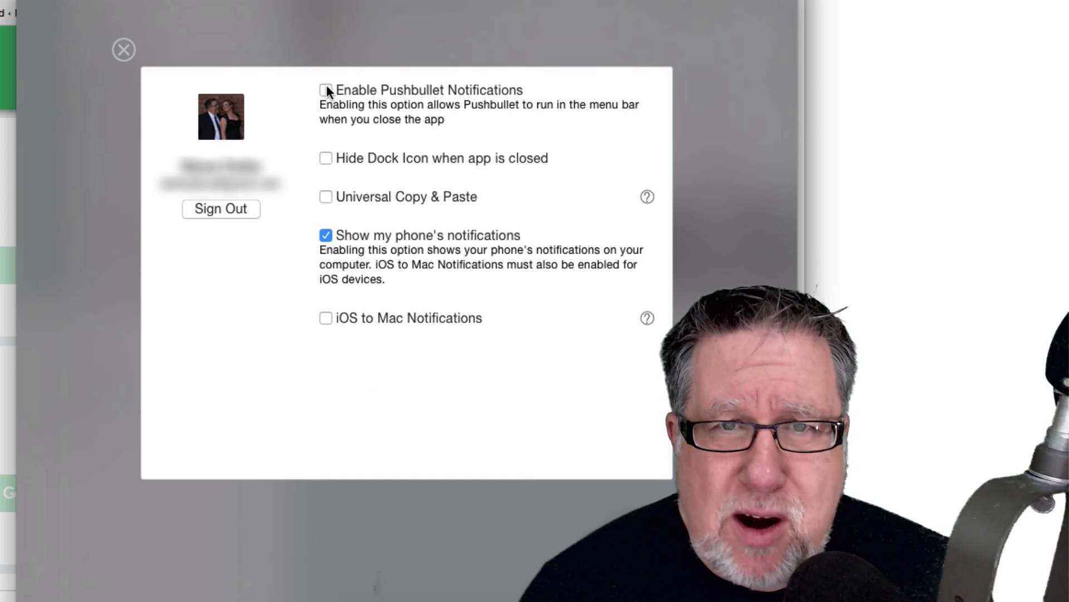
- Enable Pushbullet Notifications and dismiss the Universal Copy & Paste help popover
{"action": "left_click", "coordinate": [325, 91]}
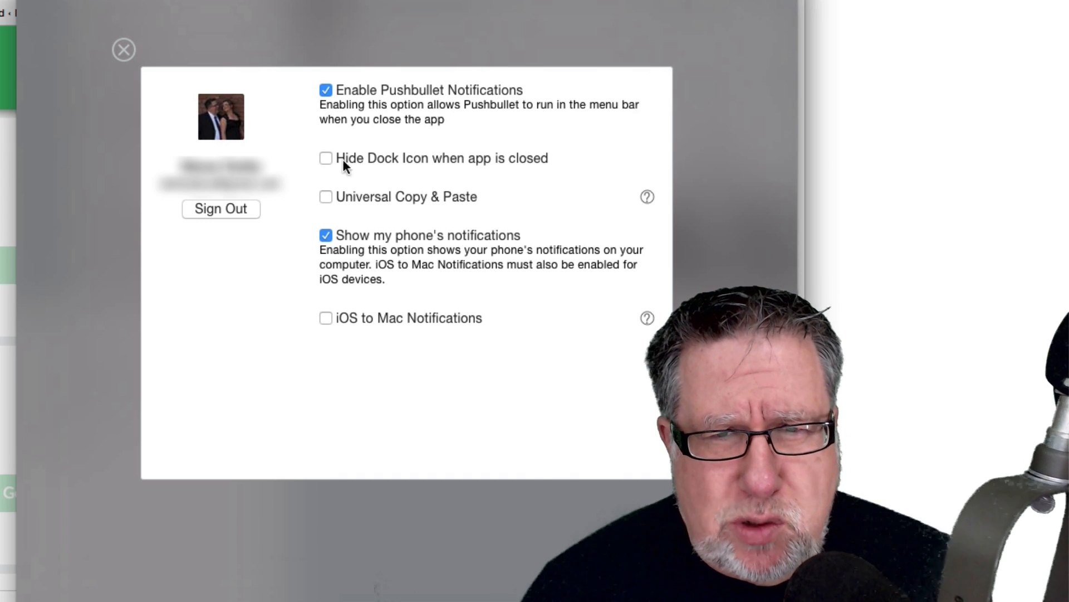
{"action": "mouse_move", "coordinate": [460, 192]}
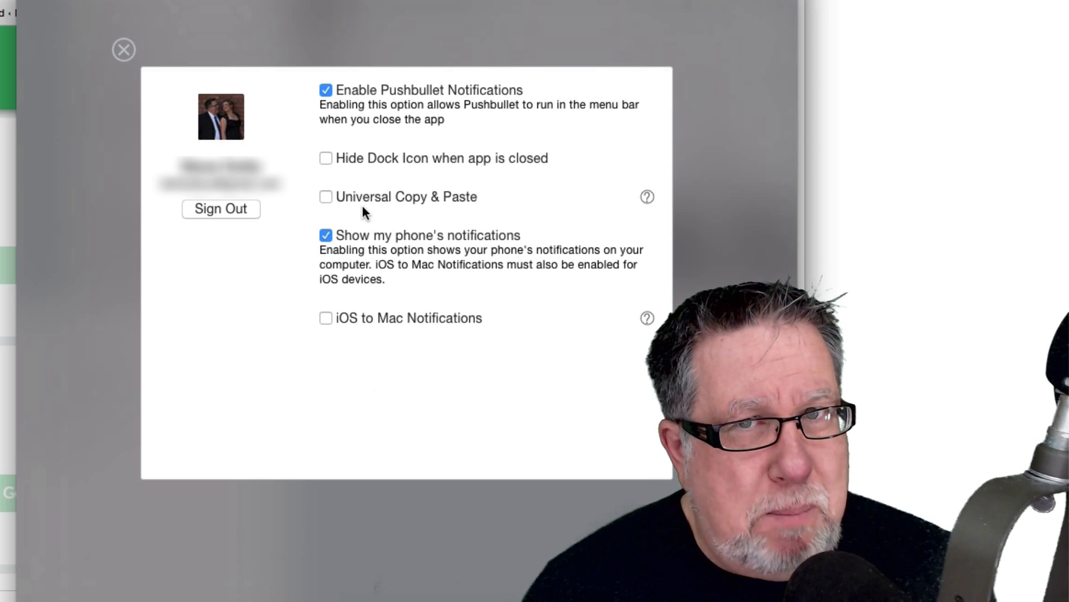
{"action": "mouse_move", "coordinate": [645, 197]}
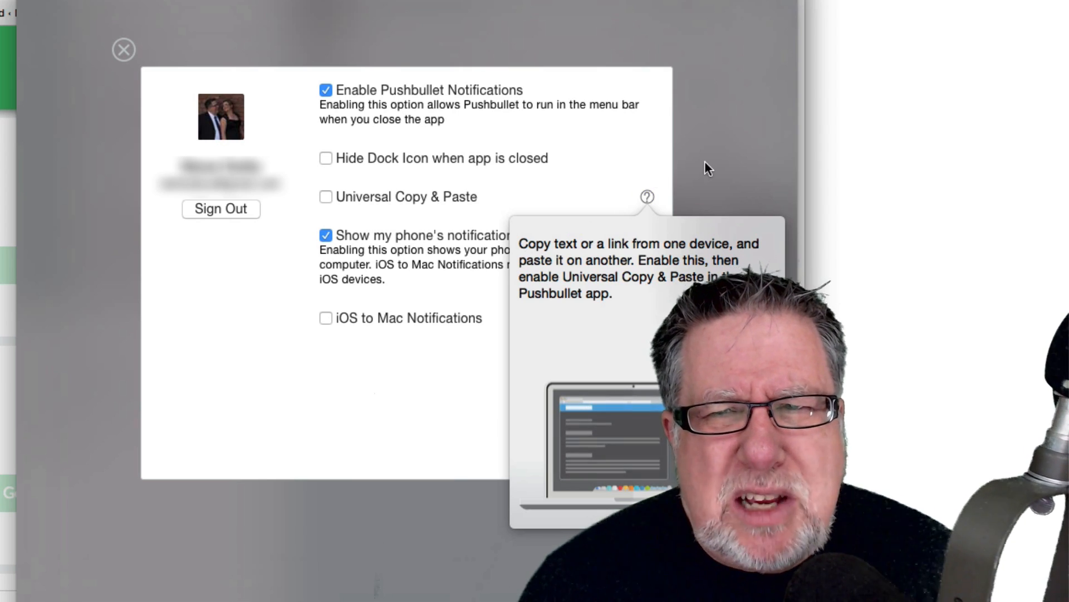
{"action": "left_click", "coordinate": [124, 49]}
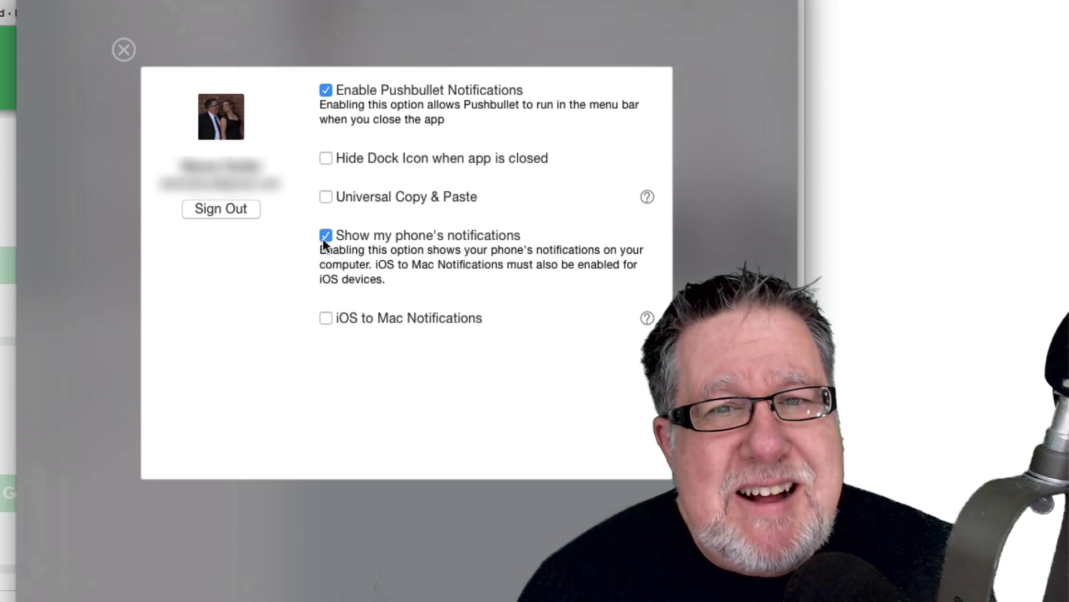
- Switch off showing the phone's notifications on the Mac
{"action": "left_click", "coordinate": [326, 234]}
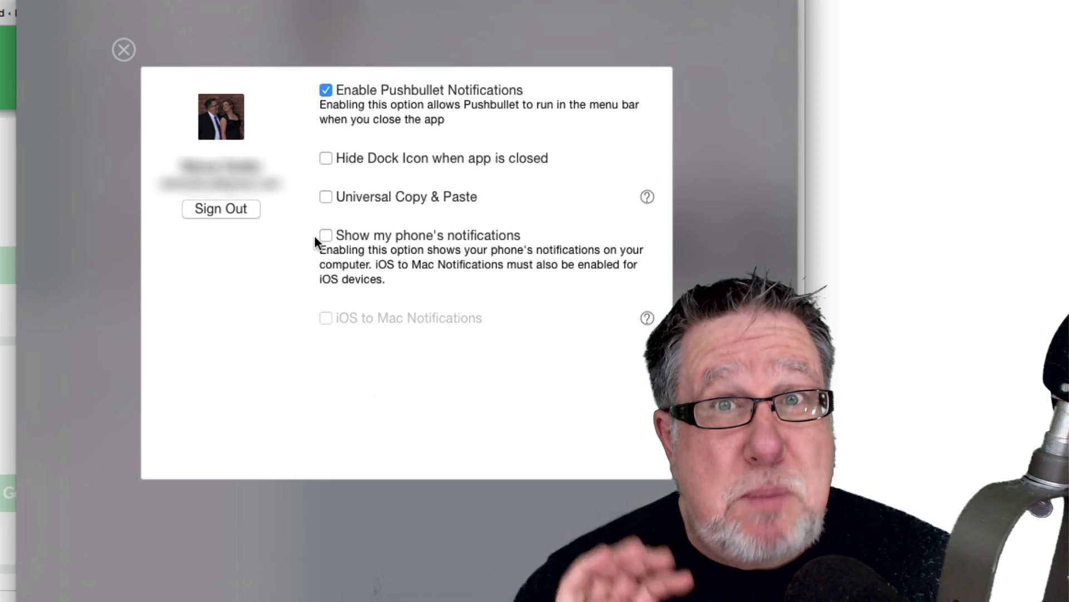
{"action": "mouse_move", "coordinate": [401, 241]}
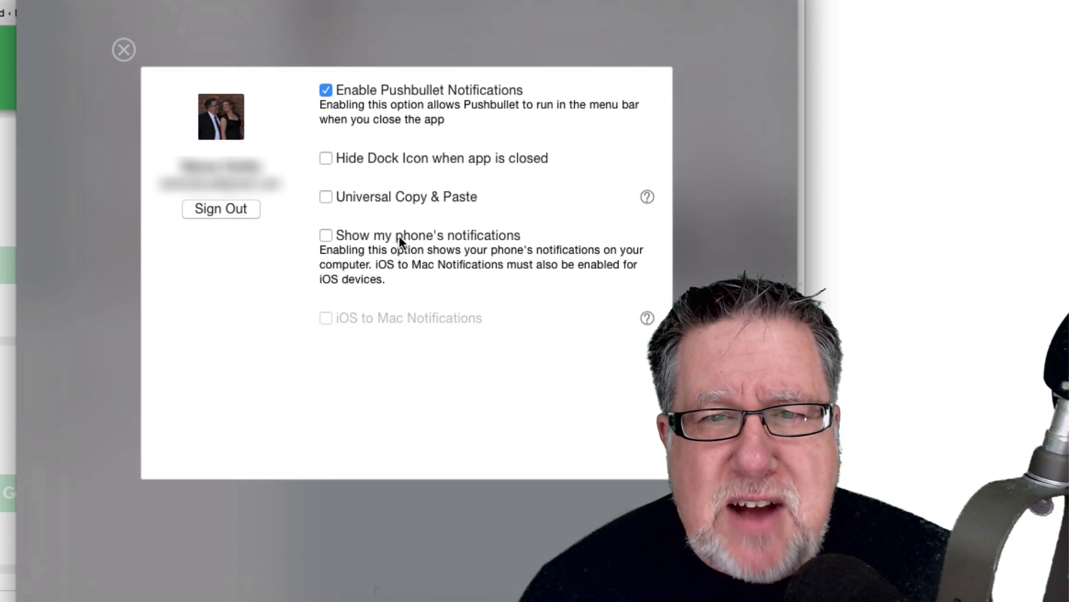
{"action": "mouse_move", "coordinate": [349, 322]}
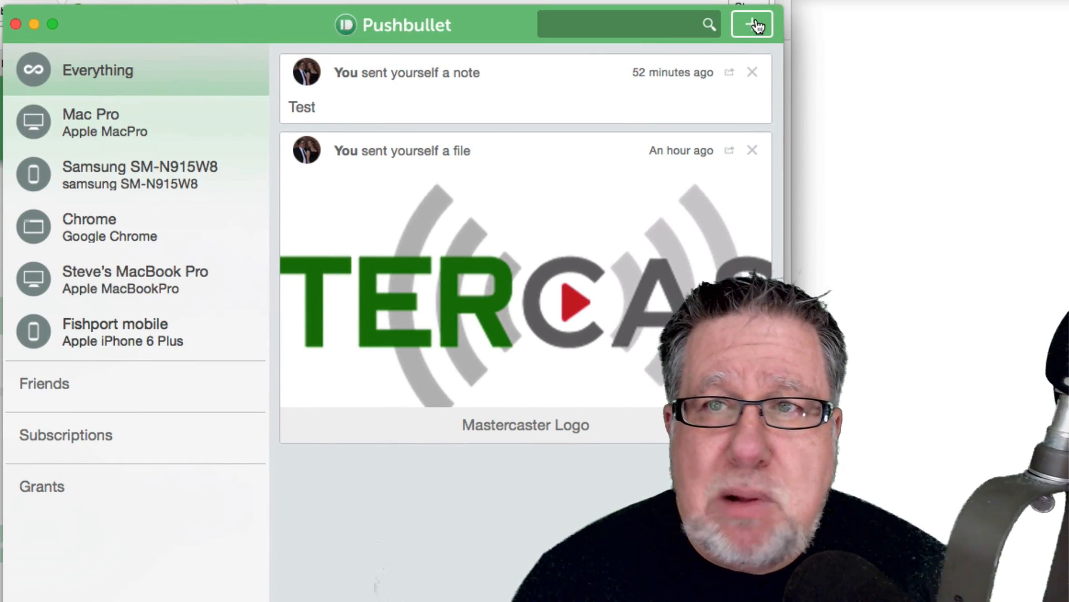
- Compose a new push to Fishport mobile titled 'Important stuff'
{"action": "left_click", "coordinate": [753, 23]}
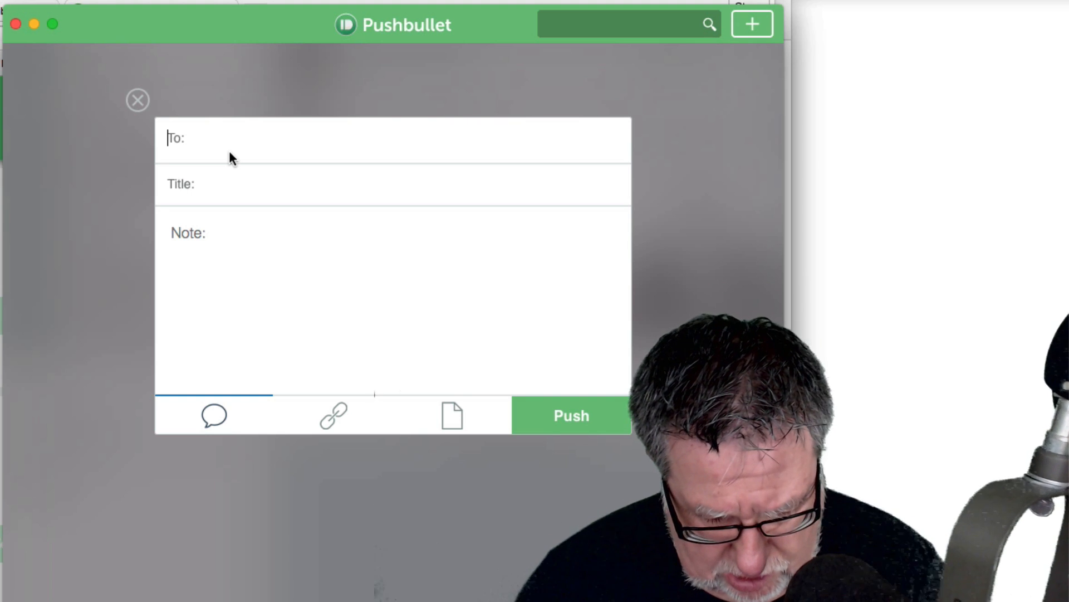
{"action": "type", "text": "fi"}
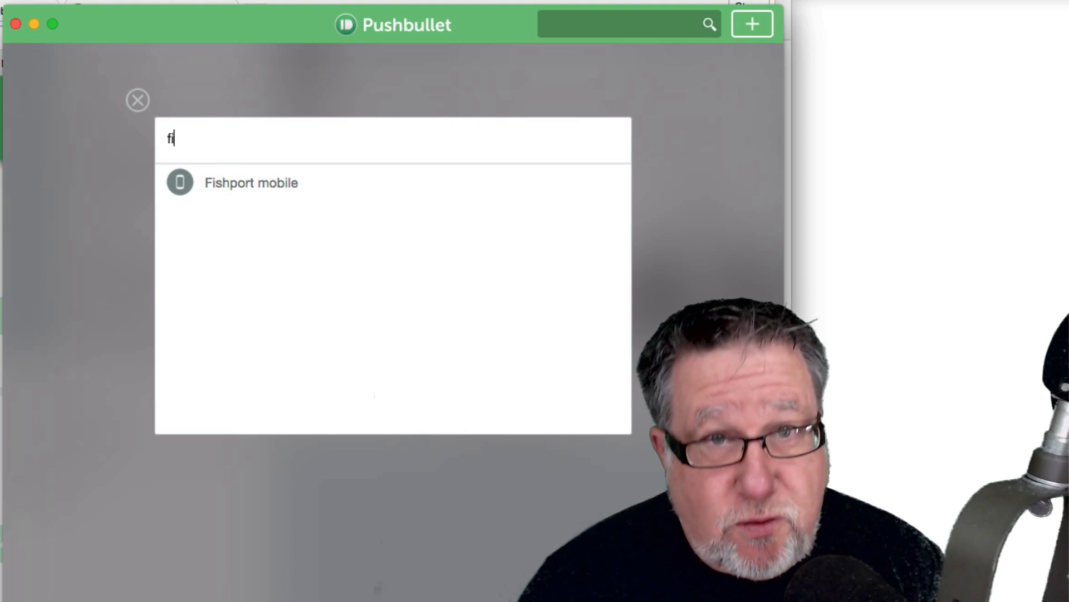
{"action": "mouse_move", "coordinate": [245, 194]}
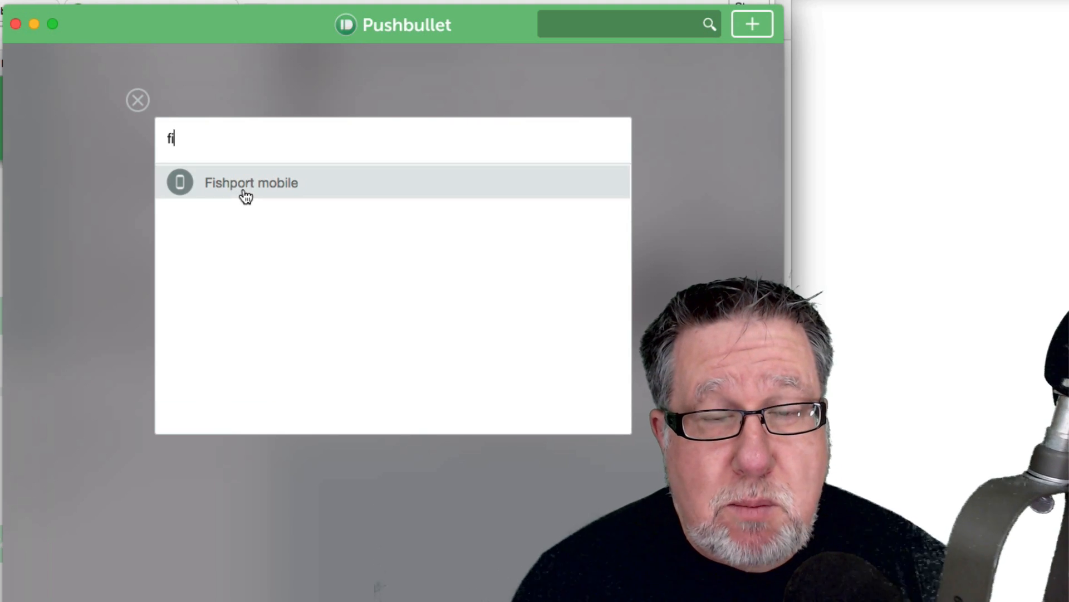
{"action": "left_click", "coordinate": [251, 182]}
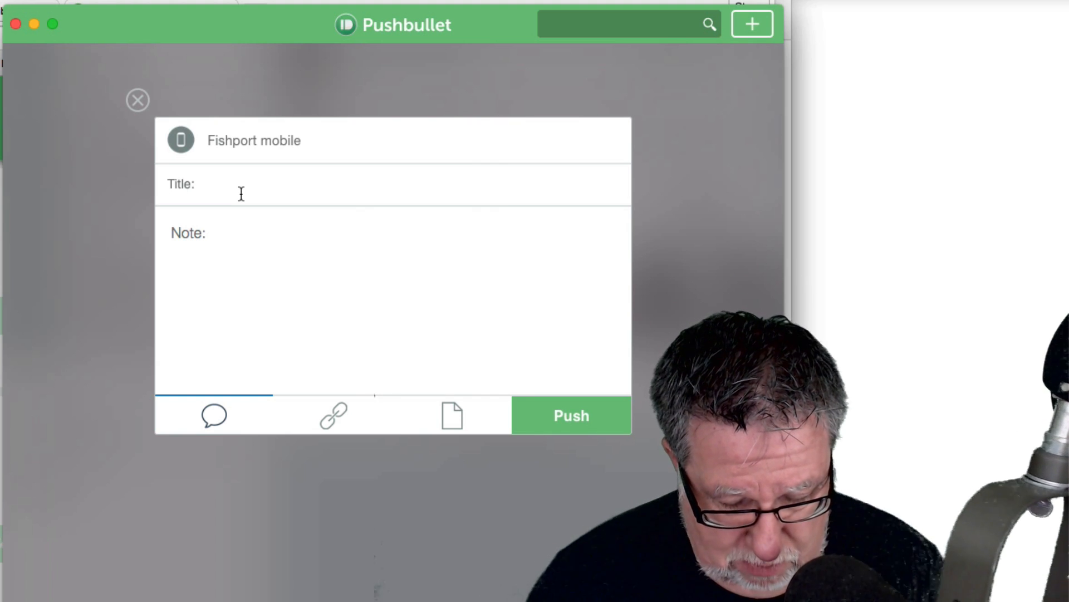
{"action": "type", "text": "Important stuff"}
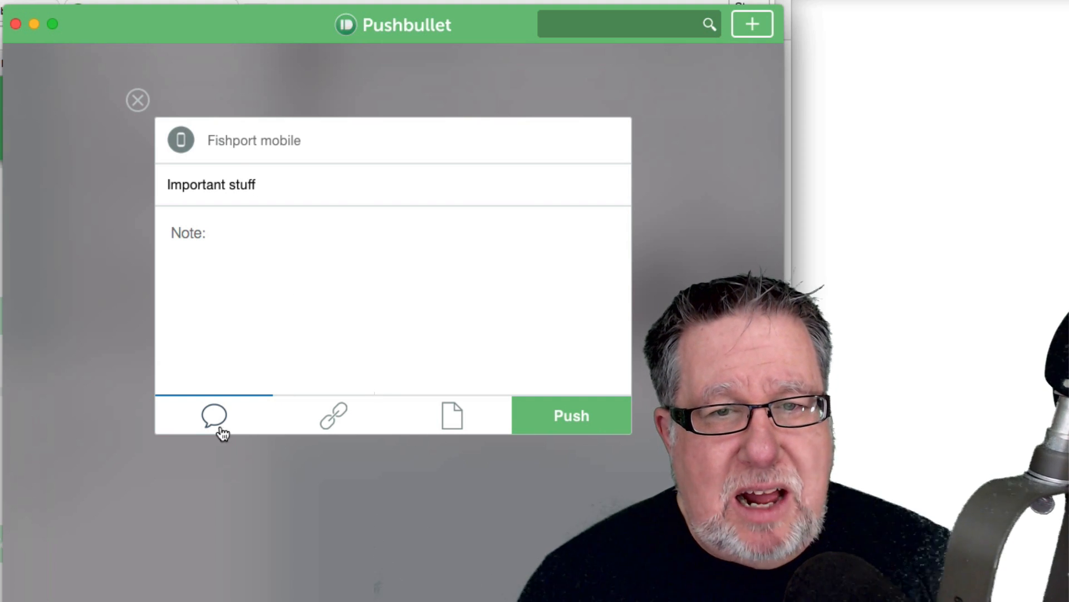
- Attach open_custom_card_14361.gif from the Desktop to the push
{"action": "left_click", "coordinate": [452, 416]}
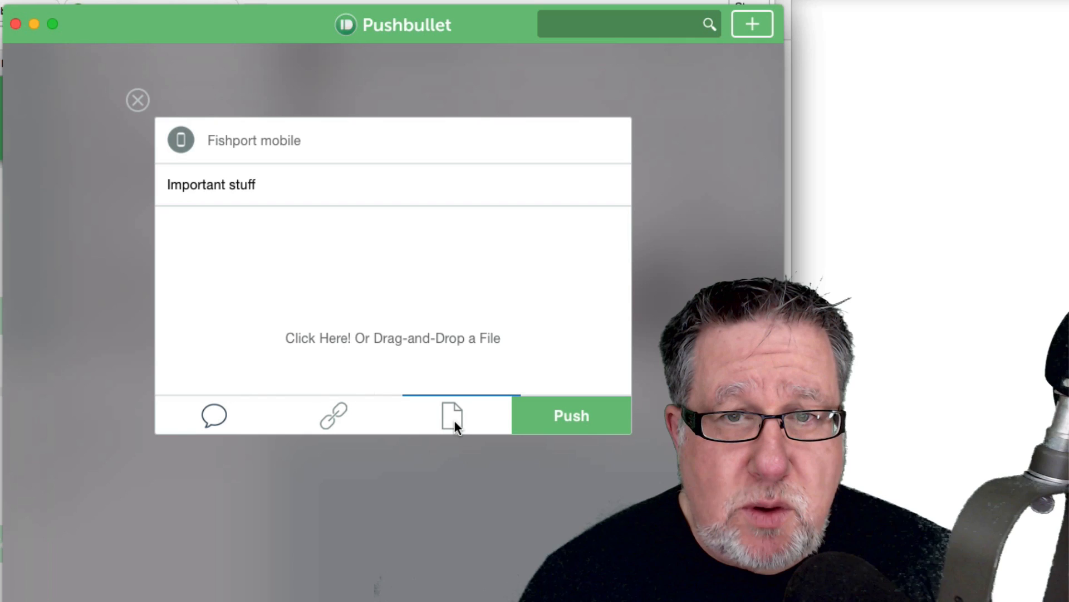
{"action": "left_click", "coordinate": [451, 415]}
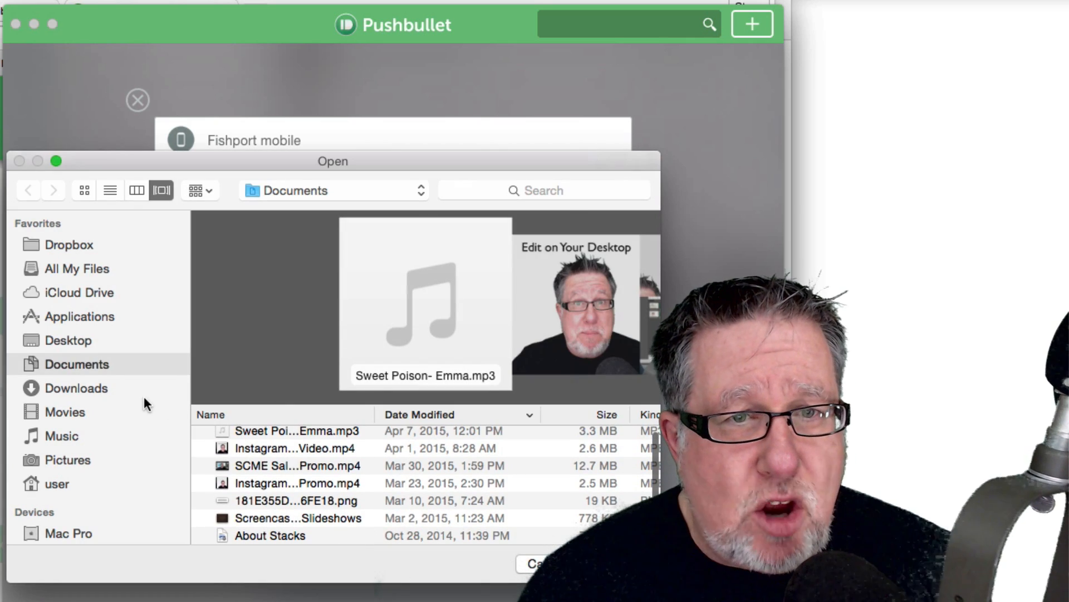
{"action": "left_click", "coordinate": [67, 340]}
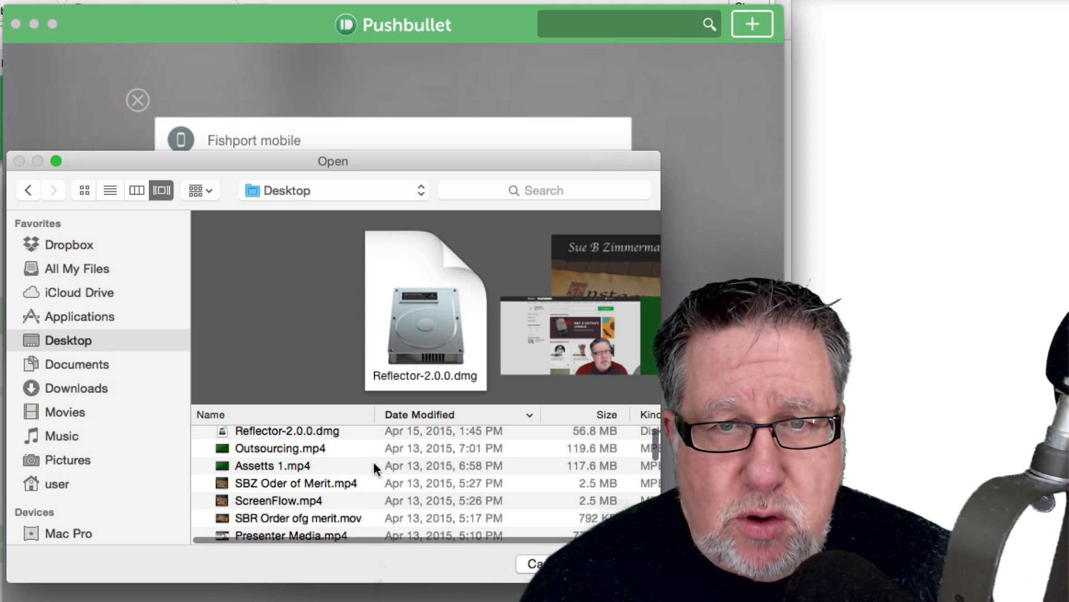
{"action": "scroll", "scroll_direction": "down", "scroll_amount": 3}
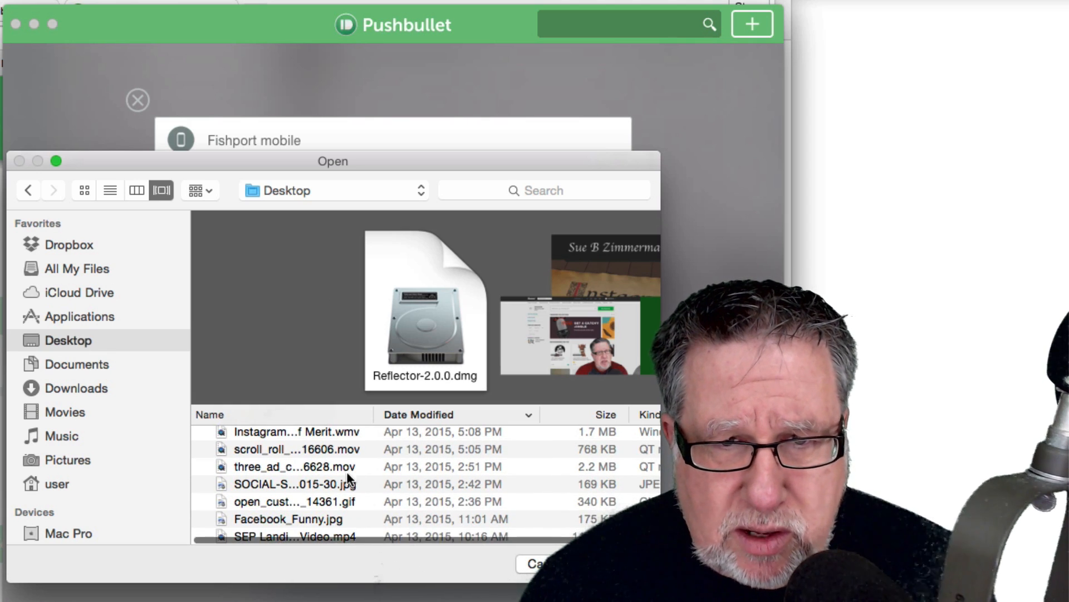
{"action": "left_click", "coordinate": [294, 483]}
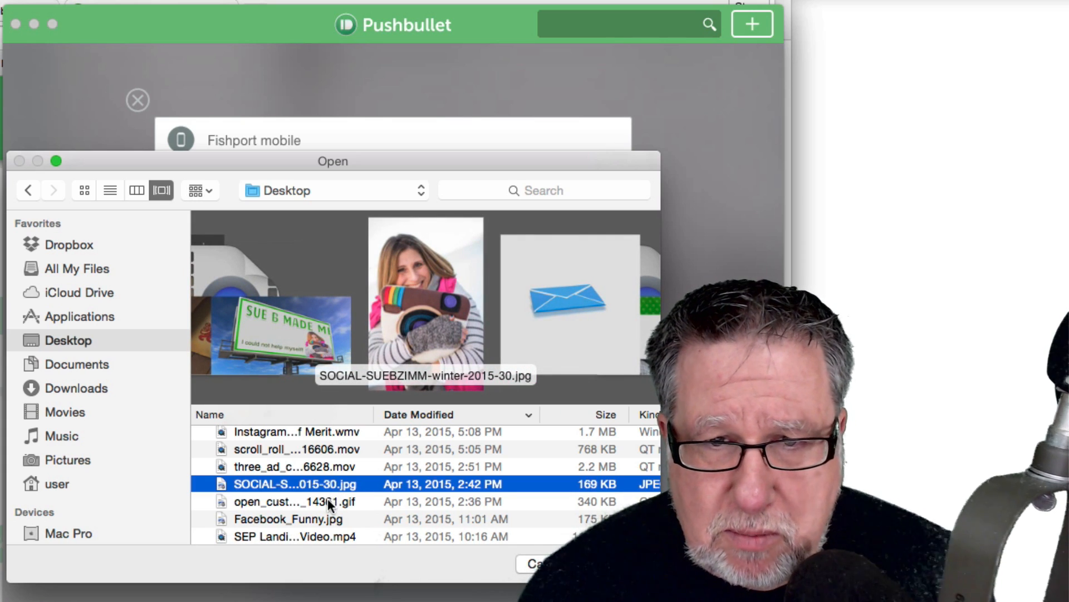
{"action": "left_click", "coordinate": [293, 501]}
{"action": "type", "text": "Important stuff"}
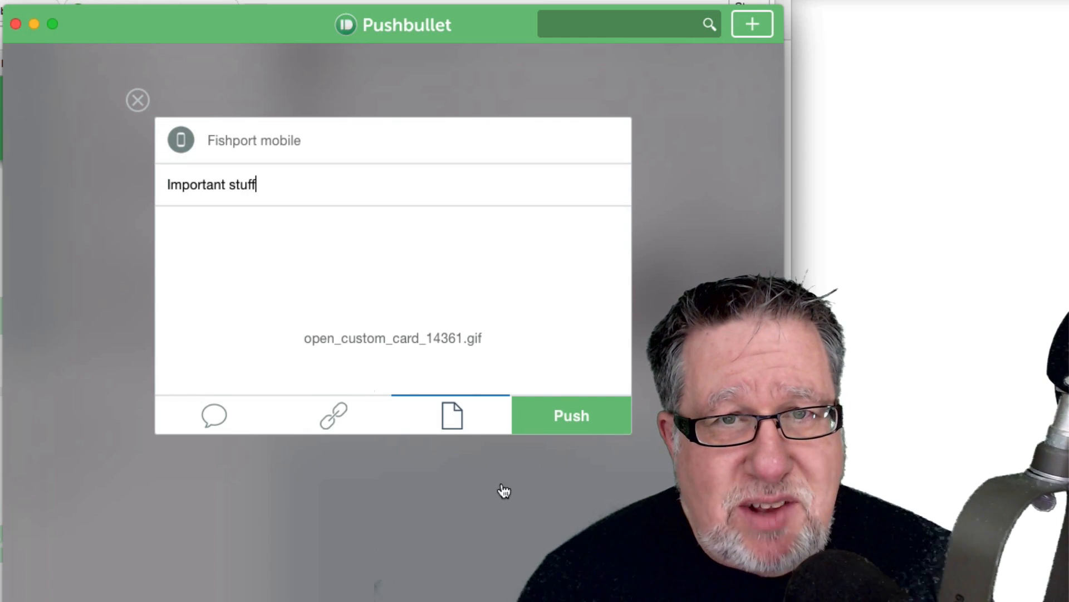
- Send the file push to Fishport mobile
{"action": "left_click", "coordinate": [571, 416]}
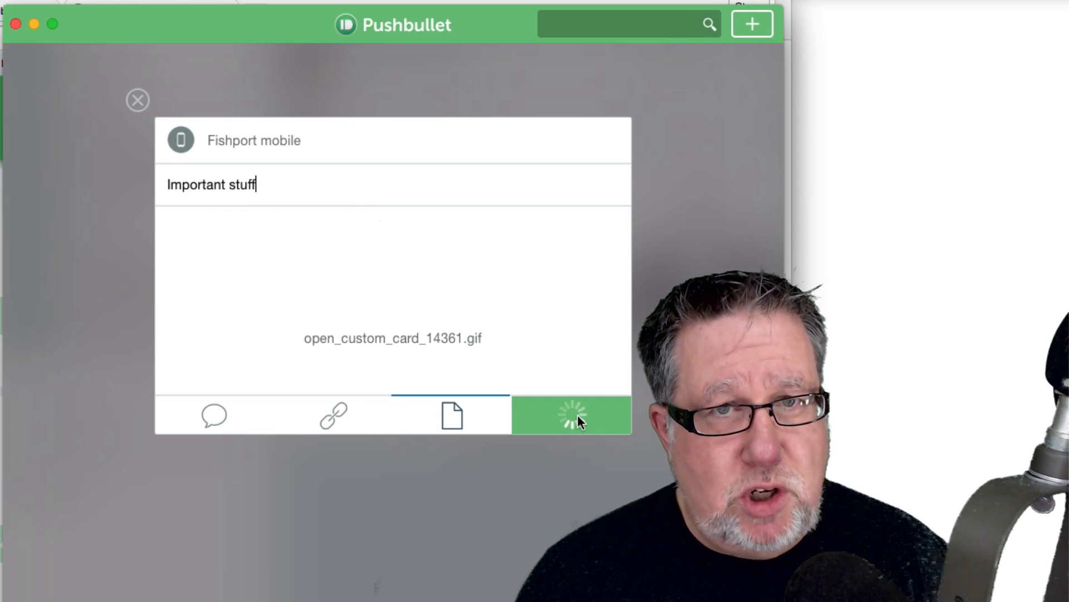
{"action": "left_click", "coordinate": [571, 416]}
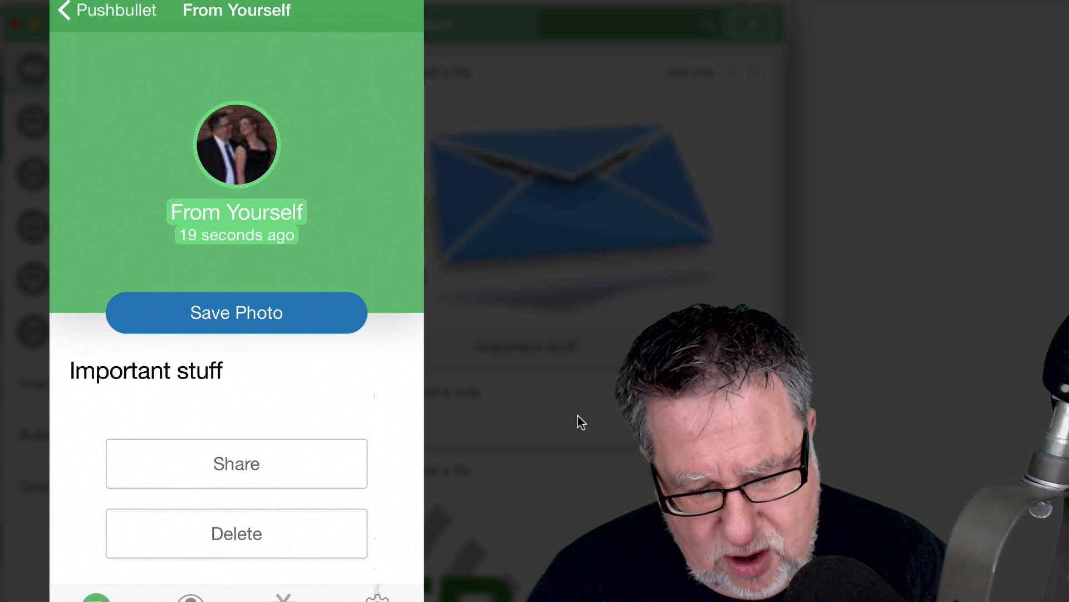
- Open the incoming 'Important stuff' push in the iPhone's Pushbullet feed
{"action": "left_click", "coordinate": [236, 313]}
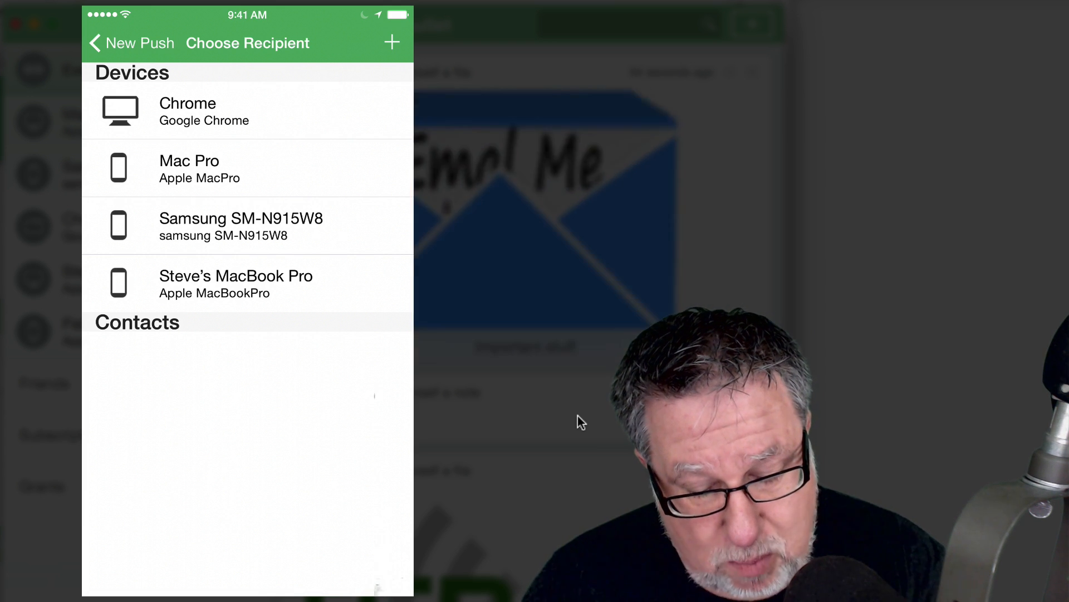
- Address a new push to Samsung SM-N915W8 titled 'Cross promotion' and switch it to a location share
{"action": "left_click", "coordinate": [240, 225]}
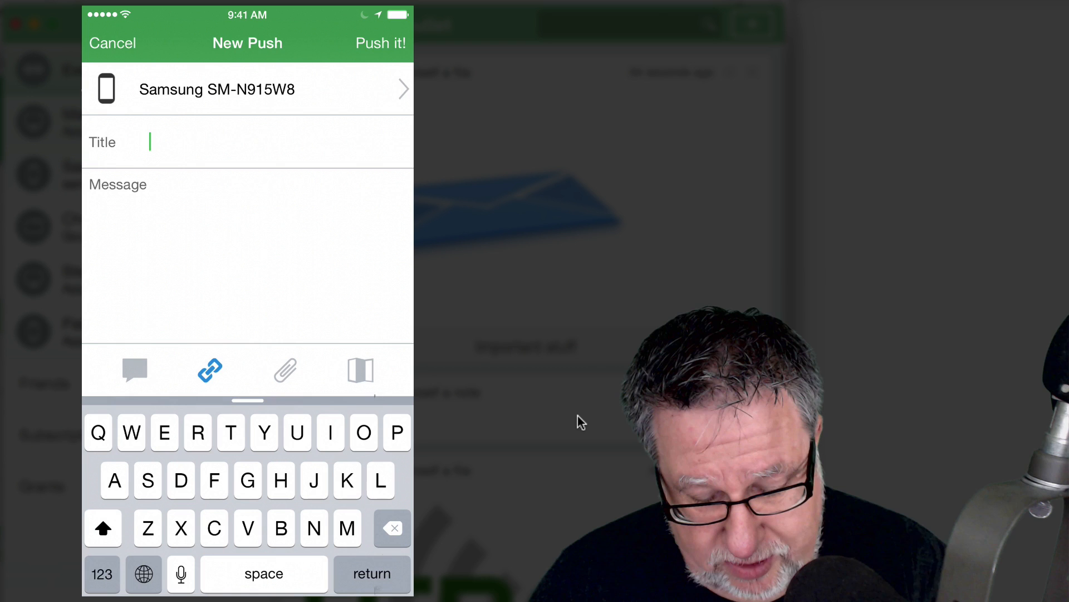
{"action": "type", "text": "C"}
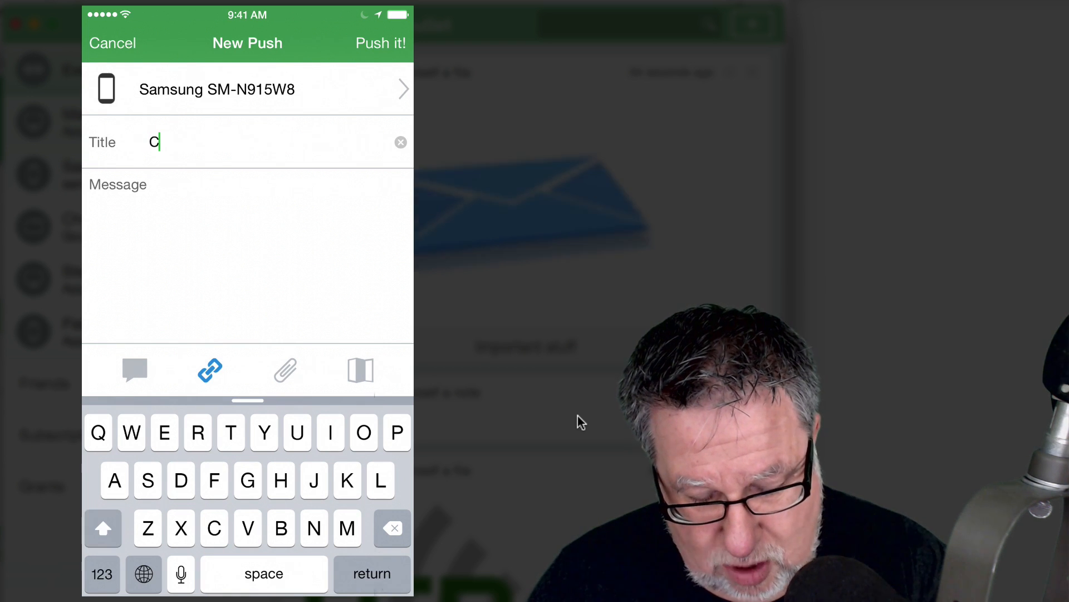
{"action": "type", "text": "ross"}
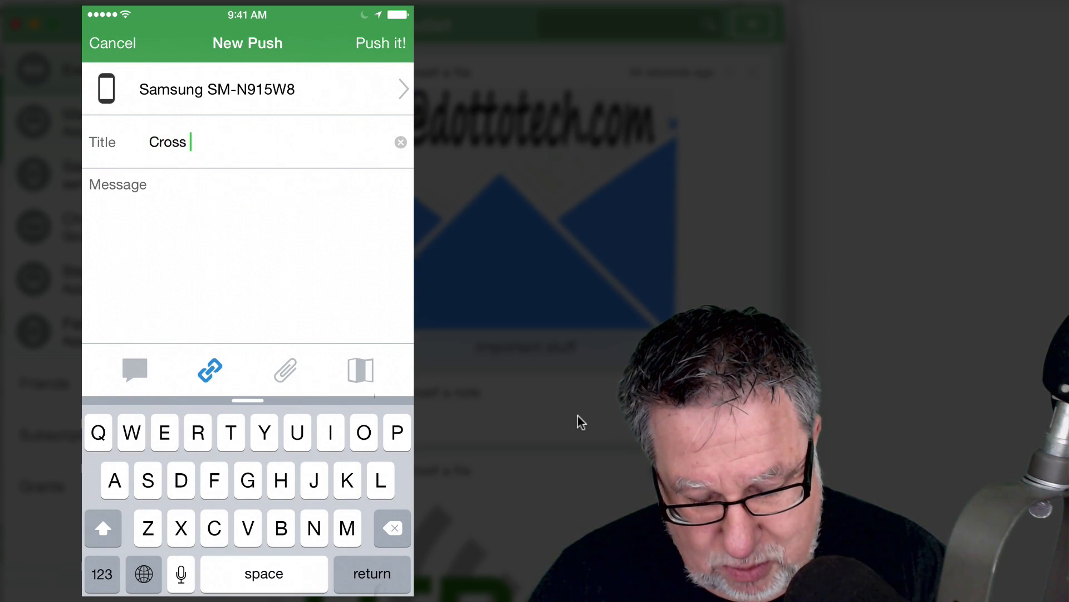
{"action": "type", "text": "pro"}
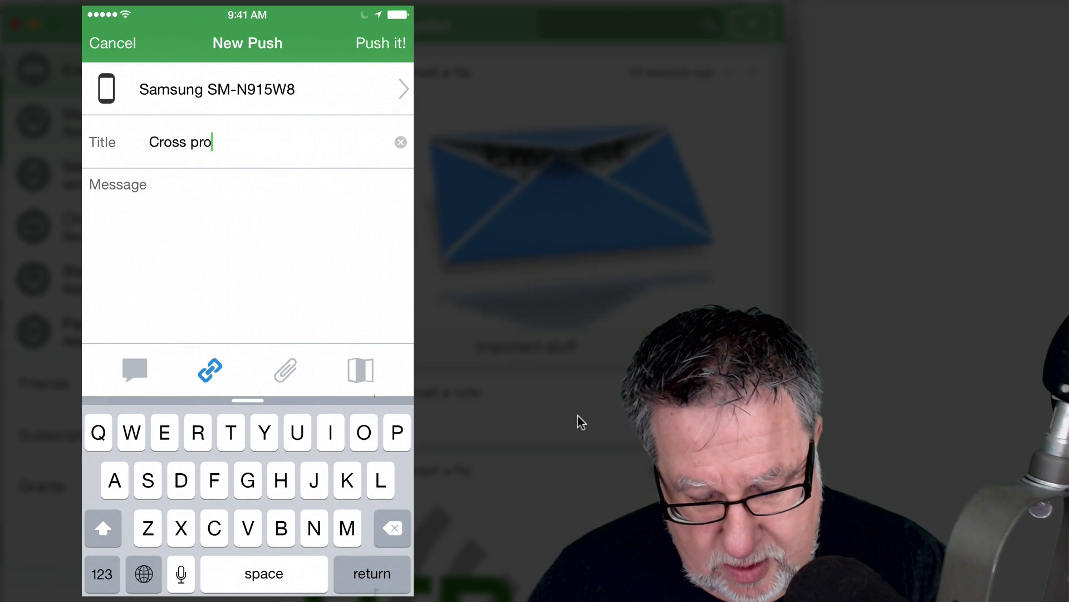
{"action": "type", "text": "motion"}
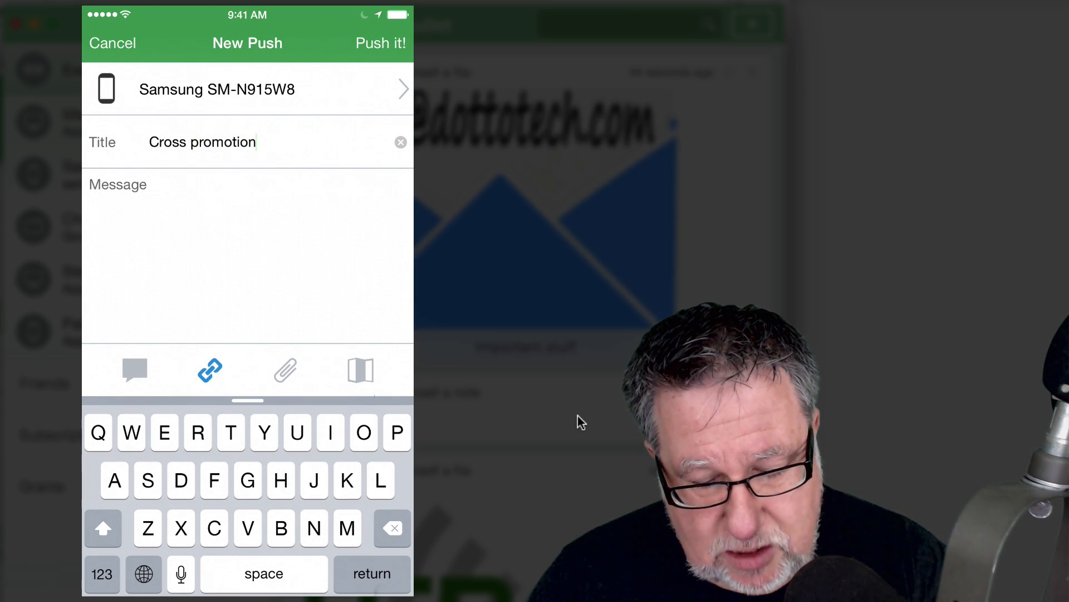
{"action": "left_click", "coordinate": [205, 205]}
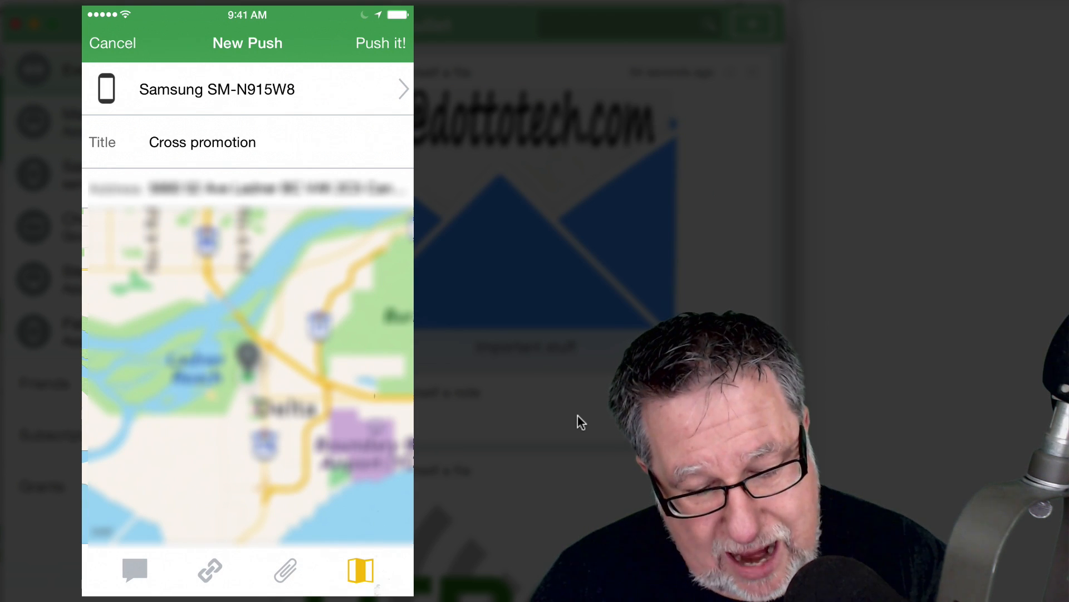
- Attach a photo from the gallery to the Cross promotion push for the Samsung SM-N915W8
{"action": "left_click", "coordinate": [285, 571]}
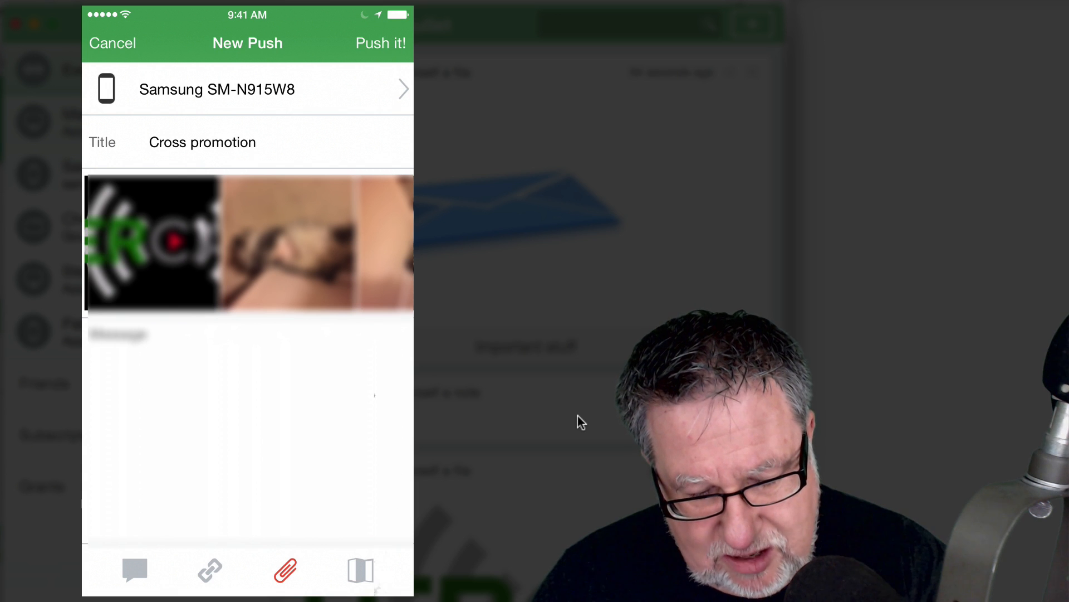
{"action": "left_click", "coordinate": [288, 242]}
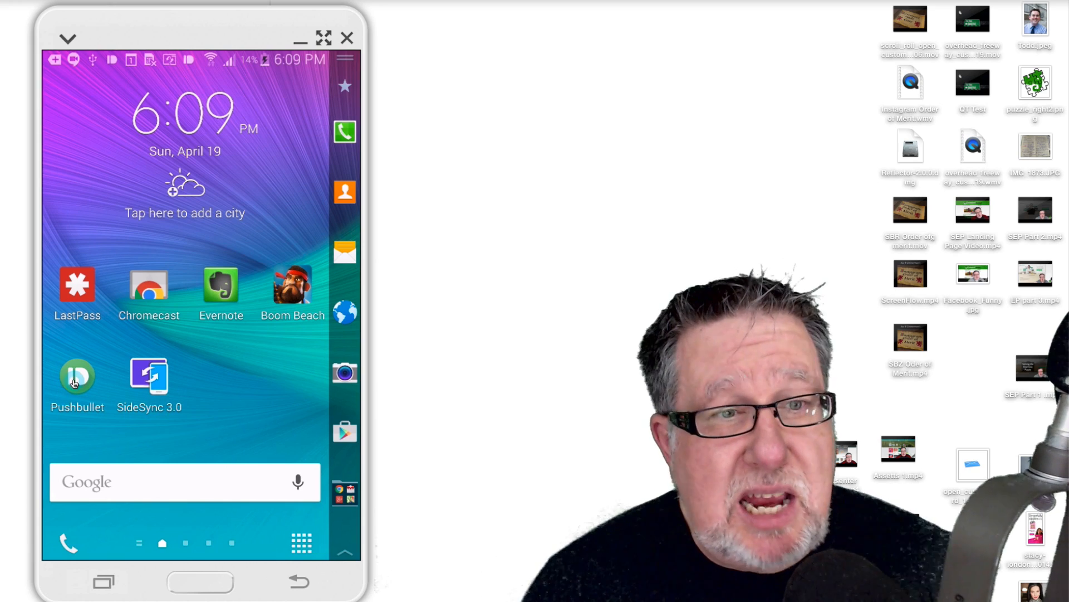
- Launch Pushbullet on the mirrored Samsung to view the received Cross promotion cat photo
{"action": "left_click", "coordinate": [77, 375]}
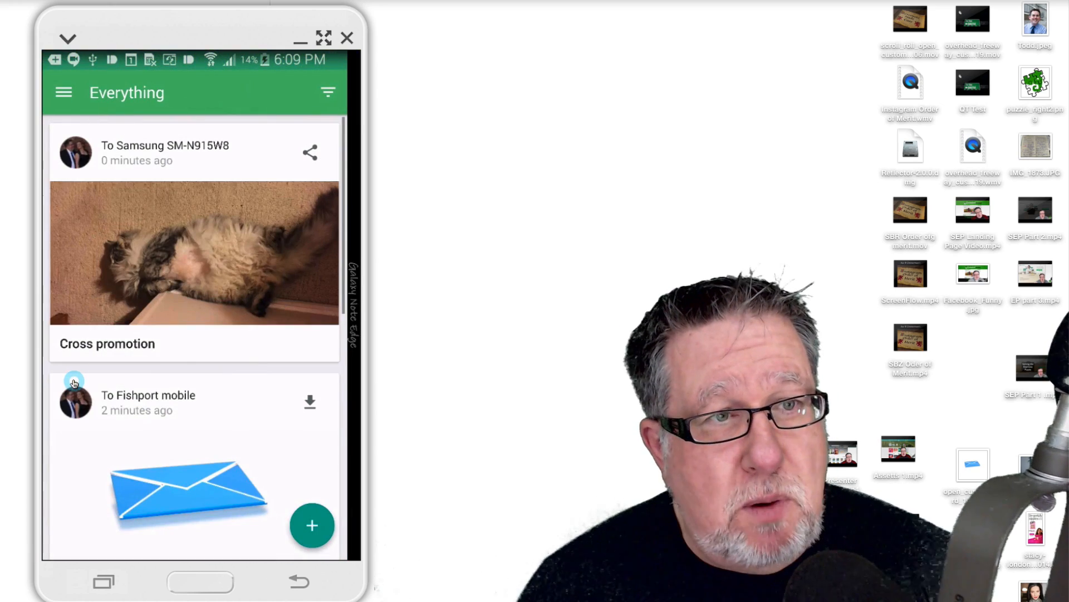
{"action": "mouse_move", "coordinate": [150, 204]}
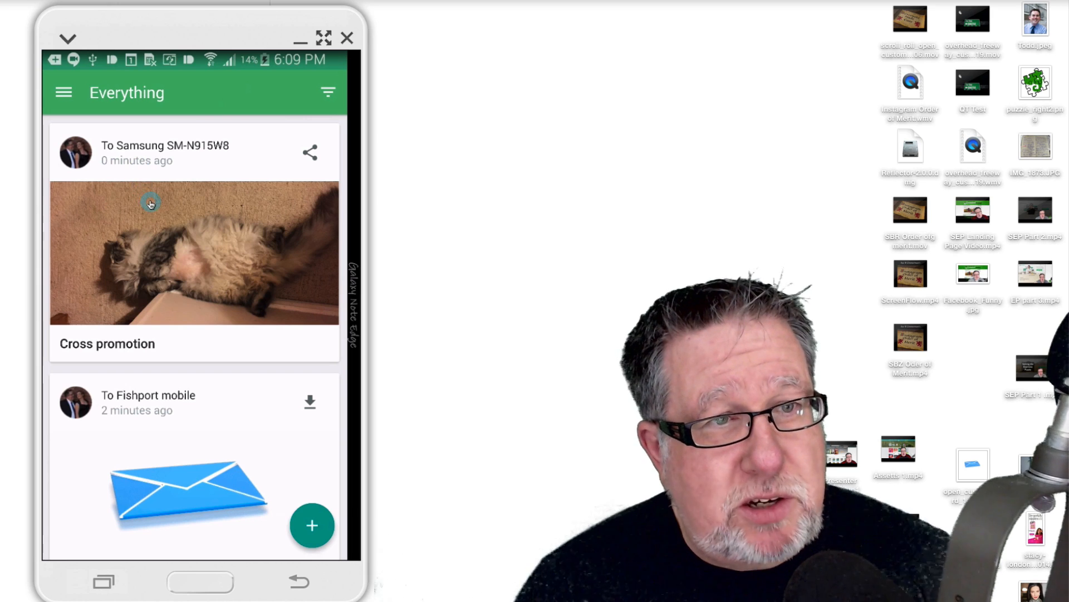
{"action": "mouse_move", "coordinate": [194, 298]}
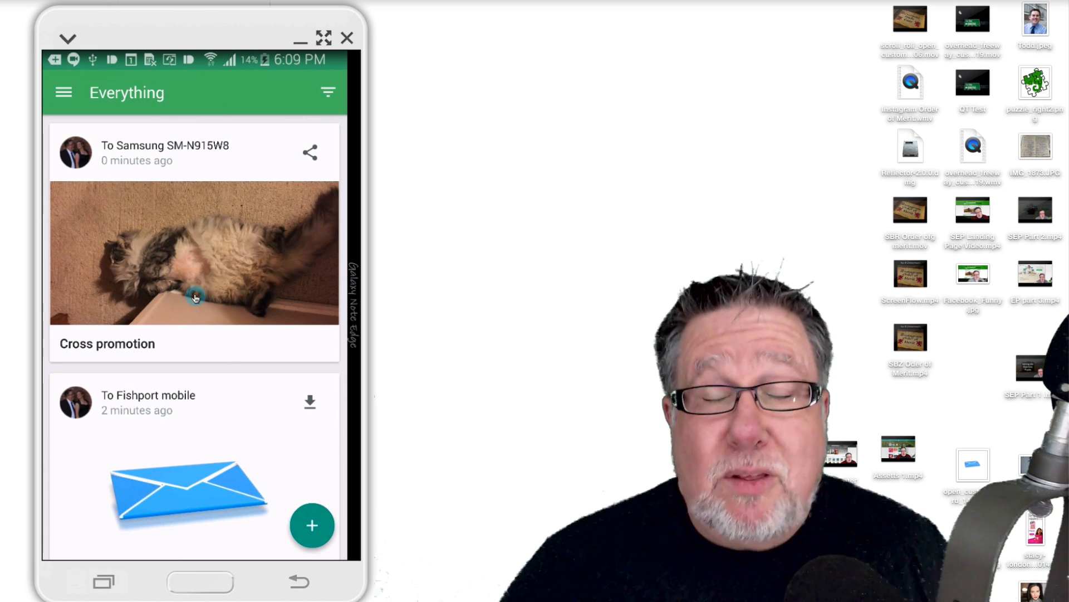